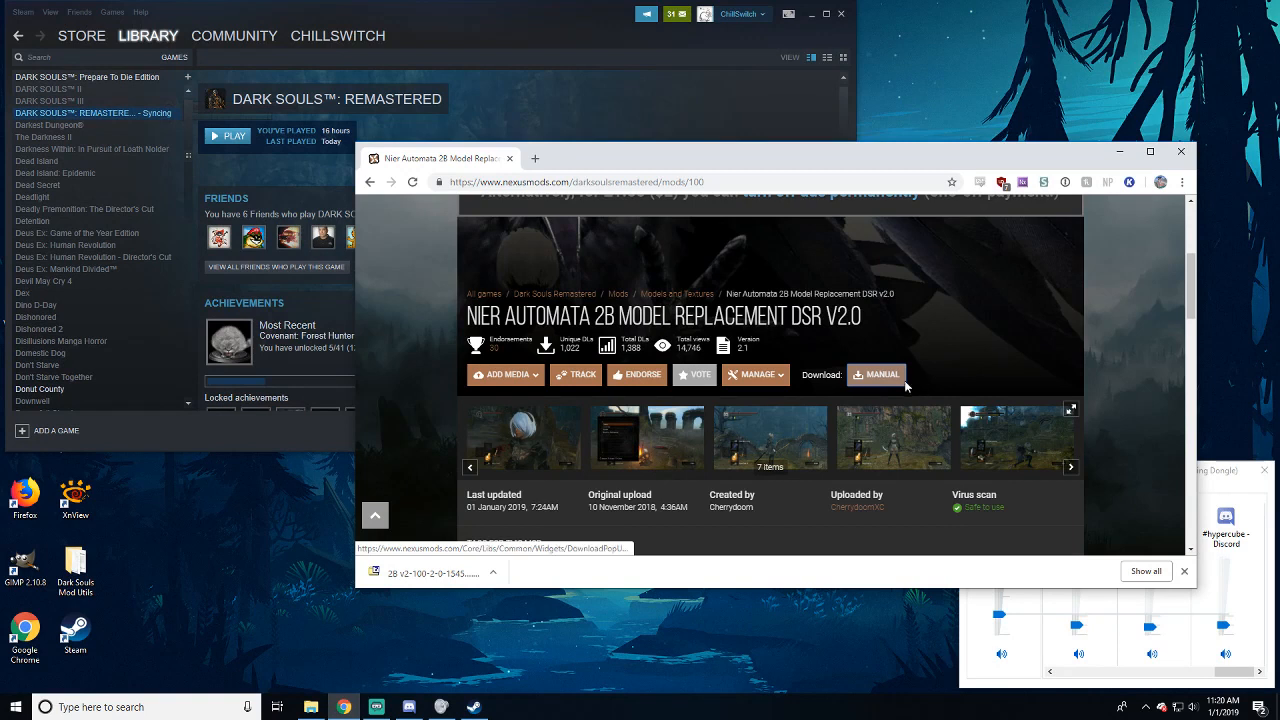
Step: Manually download the 2B V2 archive and extract it with 7-Zip into a 2B V2 DSR Wanderer folder
left_click(877, 374)
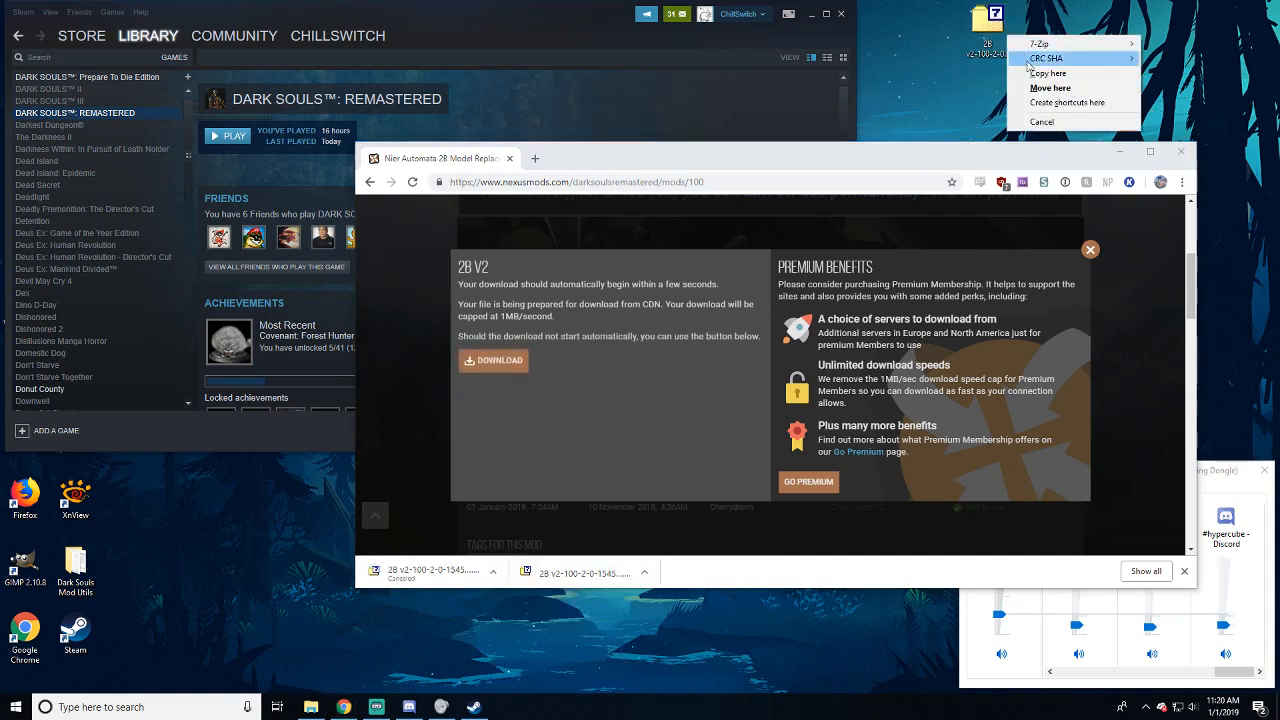
mouse_move(1080, 56)
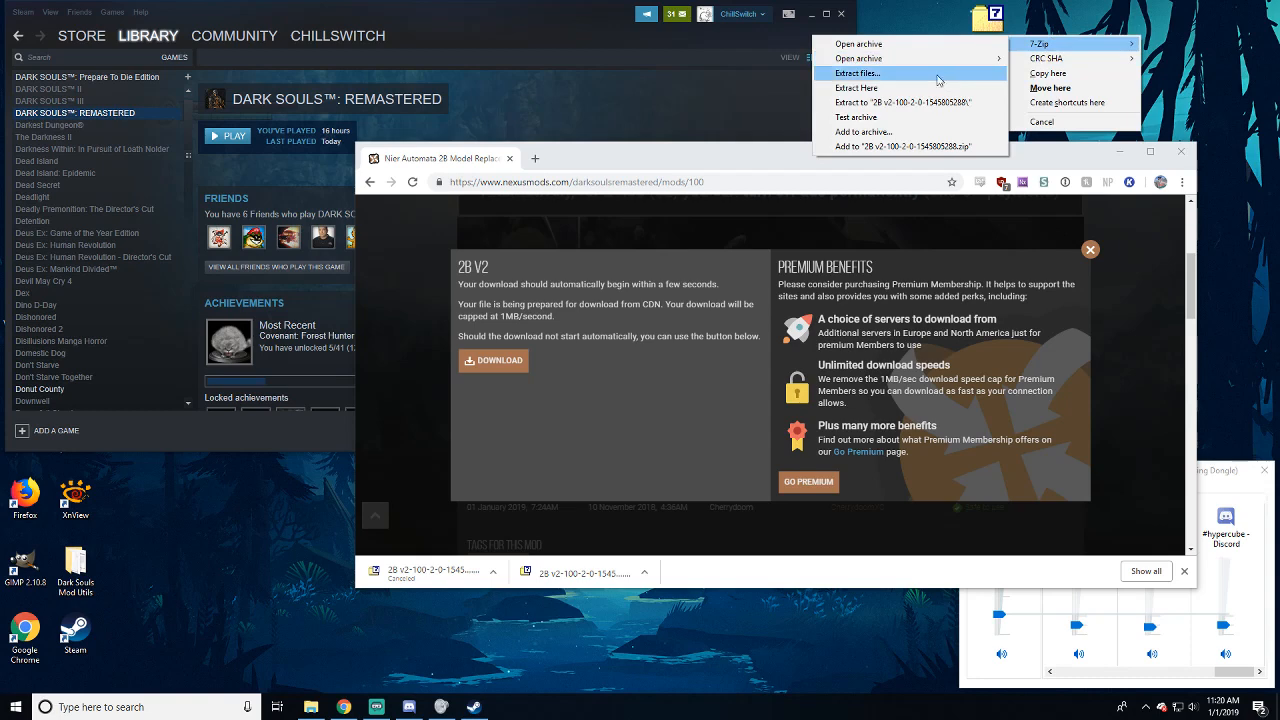
left_click(857, 72)
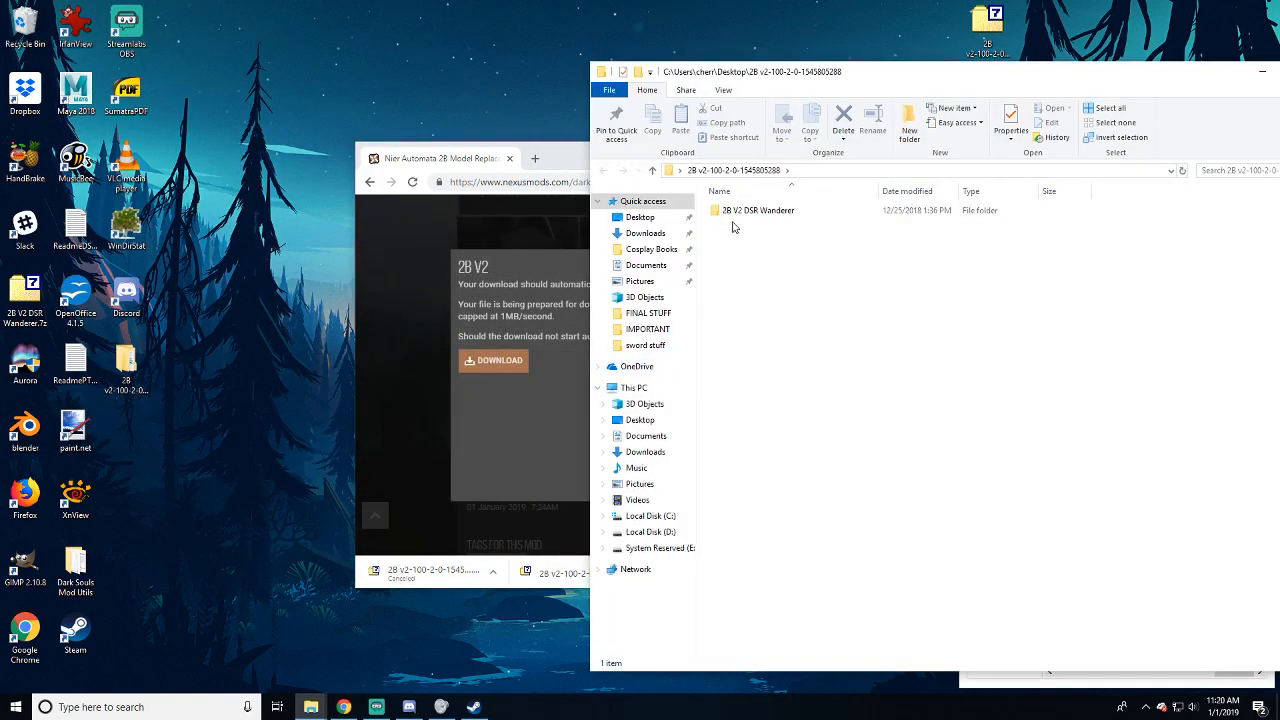
Step: Copy the 2B V2 DSR Wanderer files into Steam's DARK SOULS REMASTERED folder, replacing the originals
double_click(758, 210)
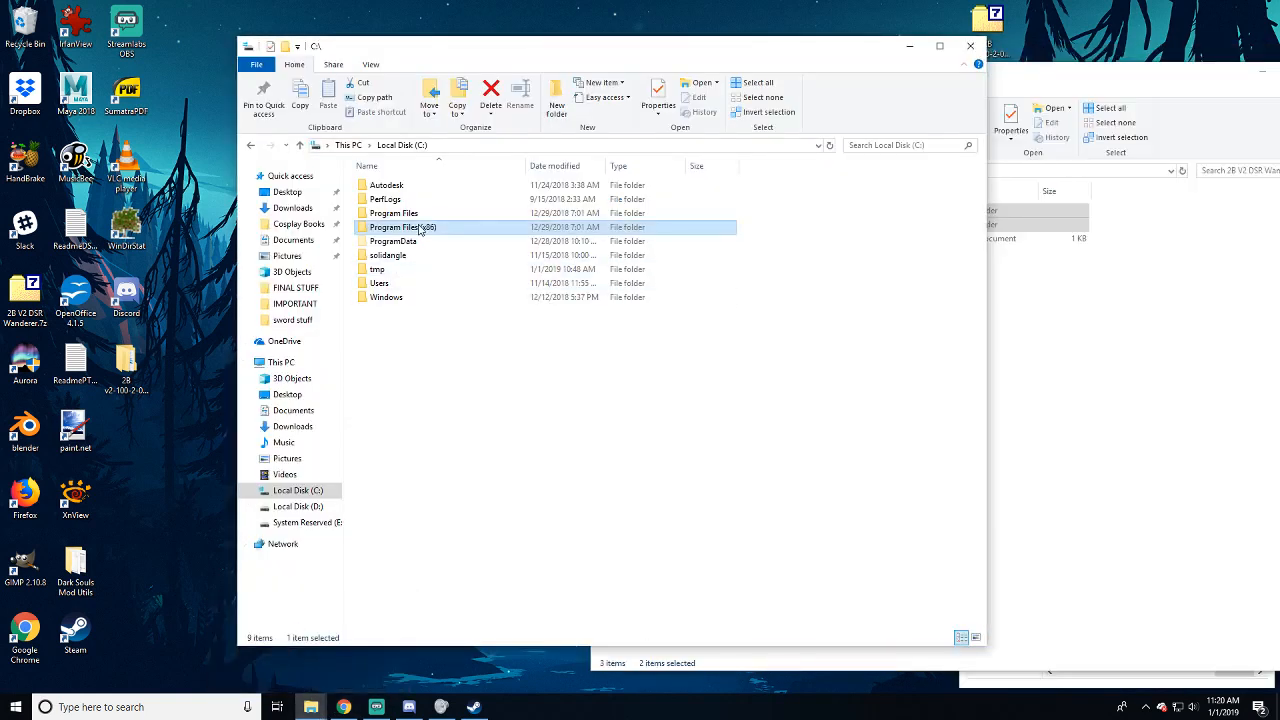
double_click(403, 227)
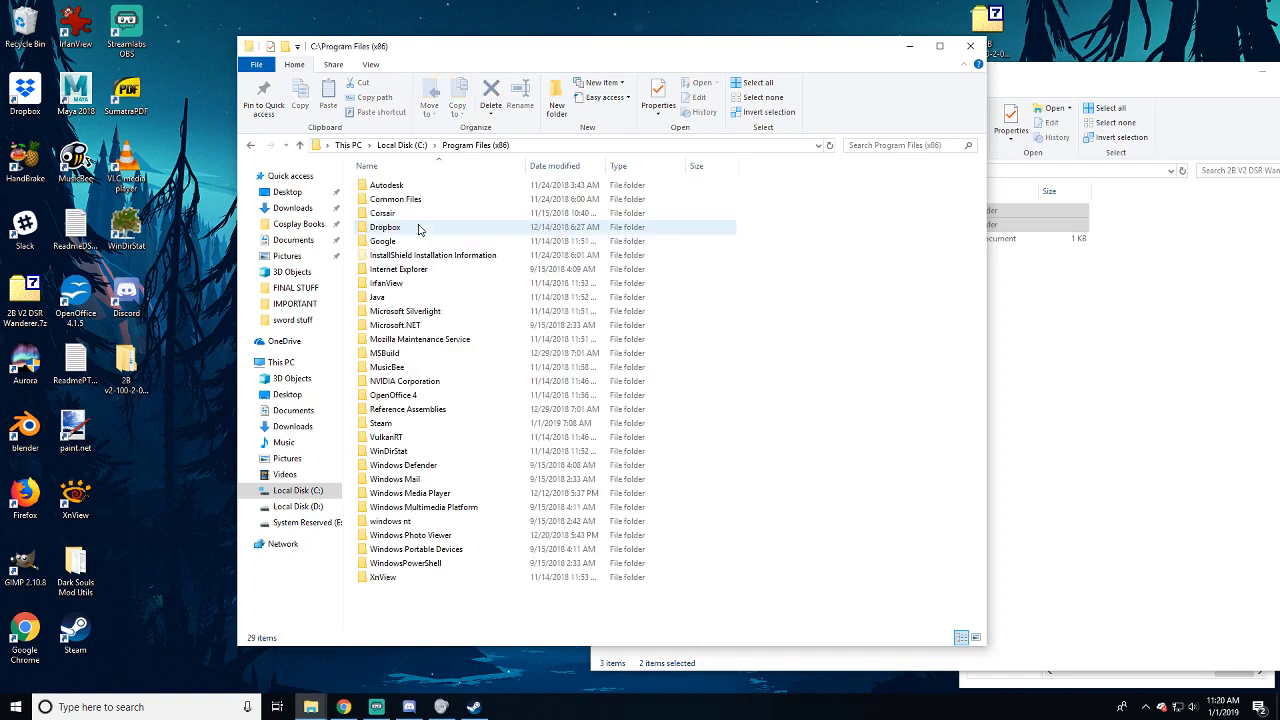
double_click(381, 422)
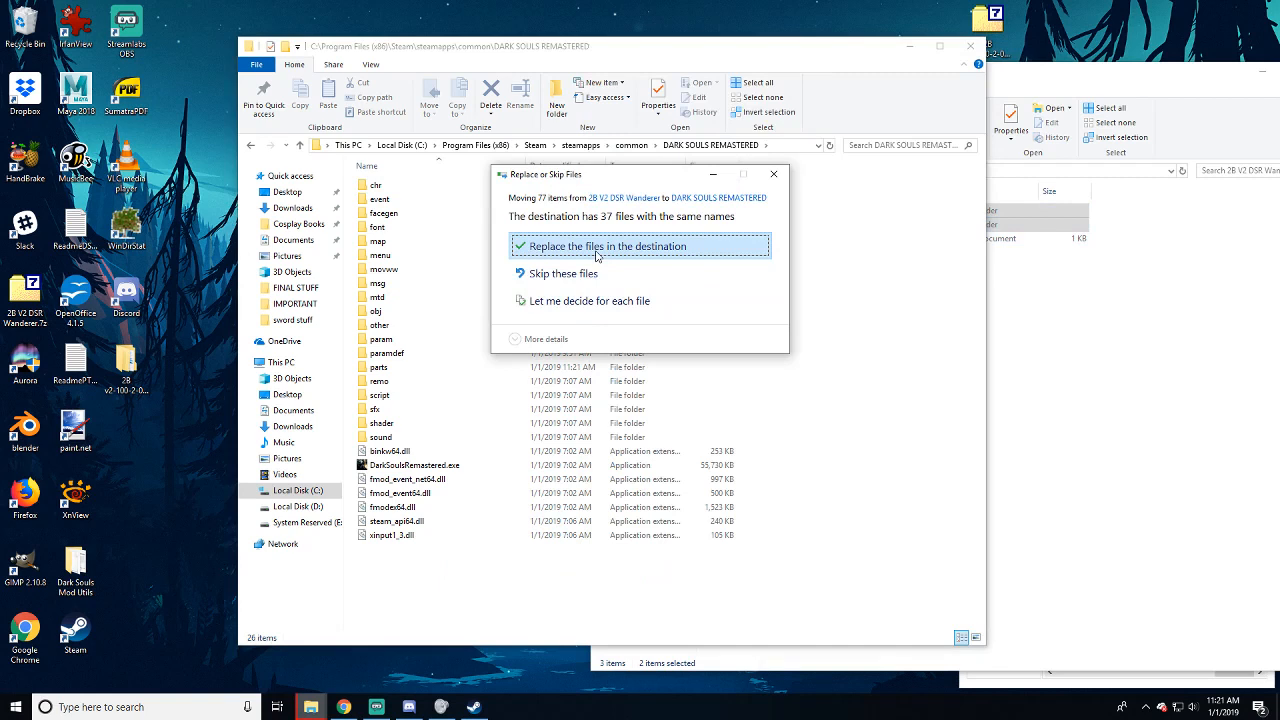
left_click(607, 246)
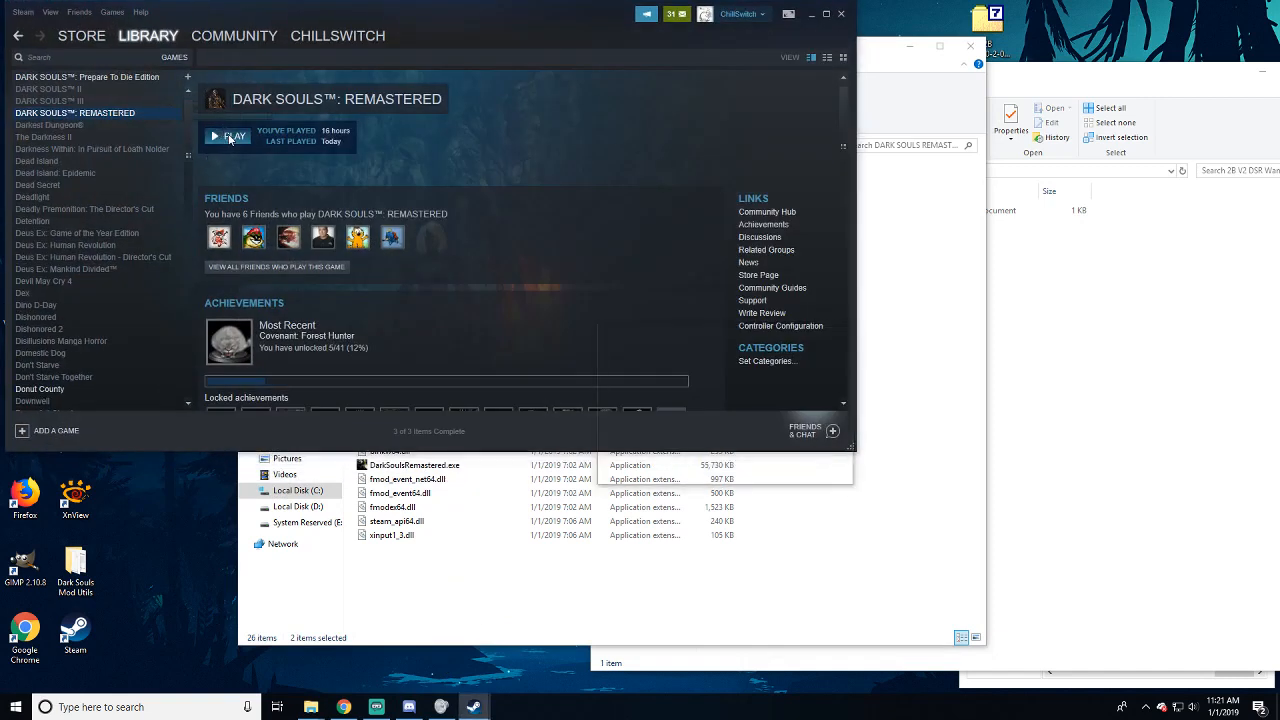
Step: Play Dark Souls Remastered from the Steam library and choose Load Game to list saves
left_click(229, 136)
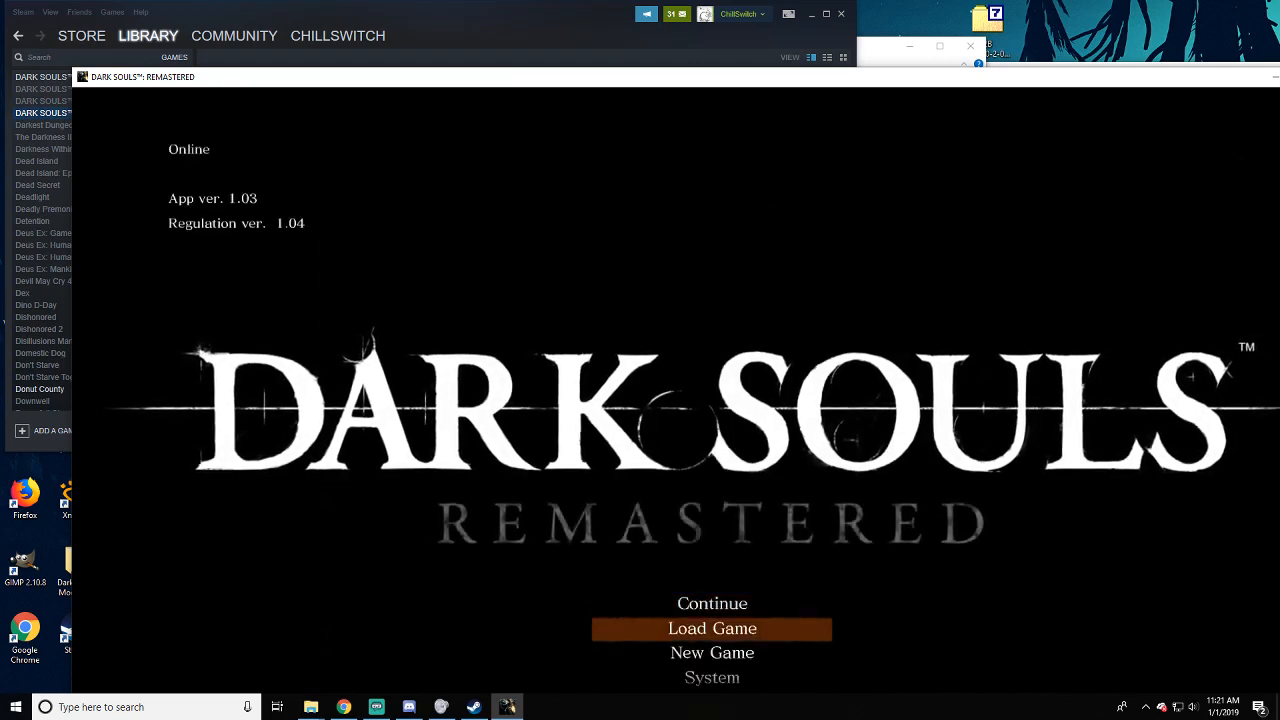
left_click(712, 628)
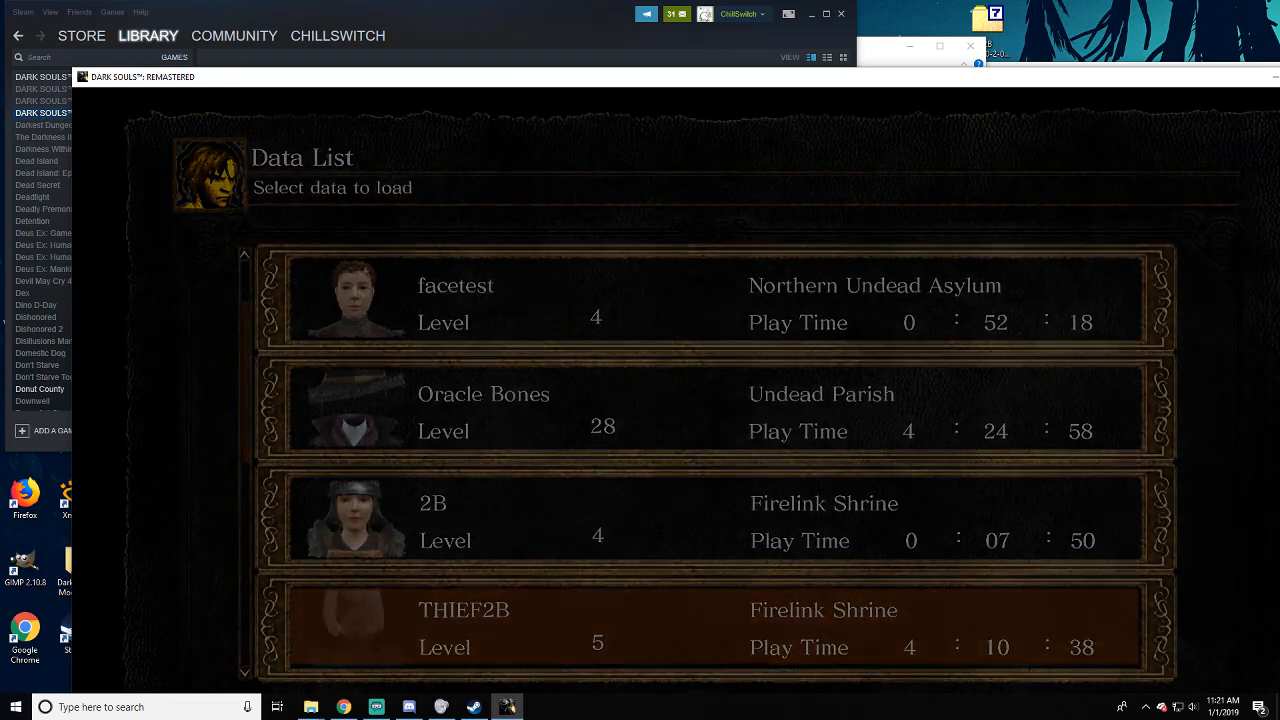